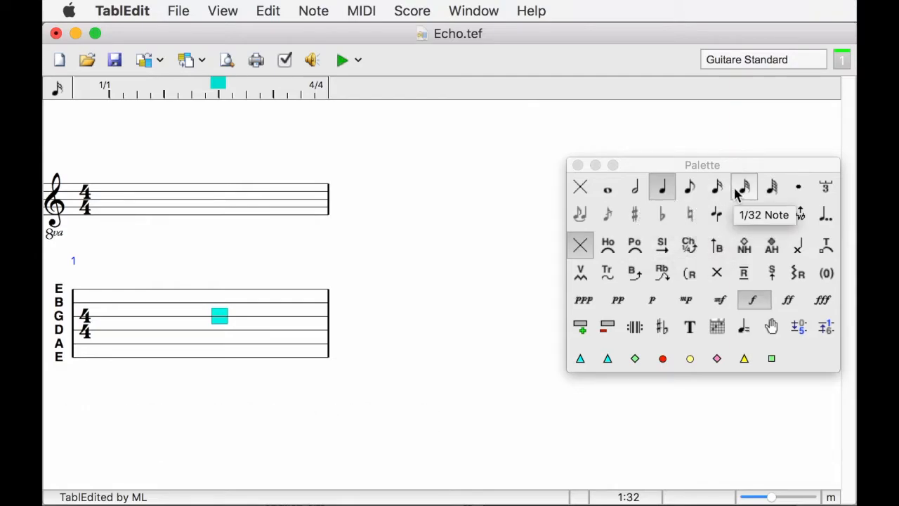
mouse_move(583, 190)
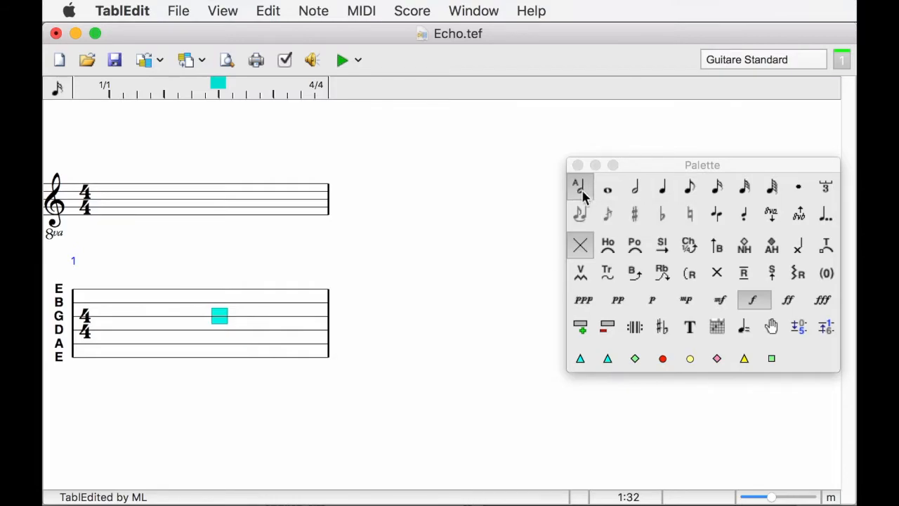
mouse_move(541, 196)
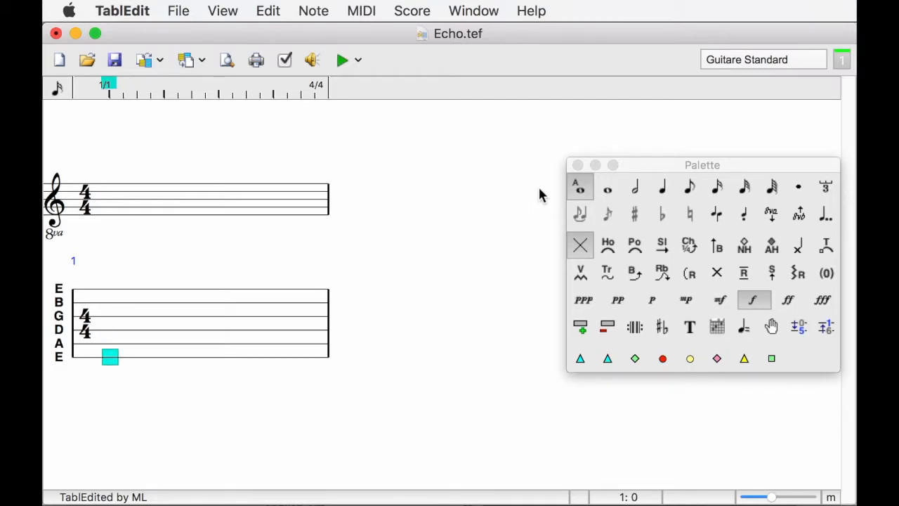
mouse_move(589, 184)
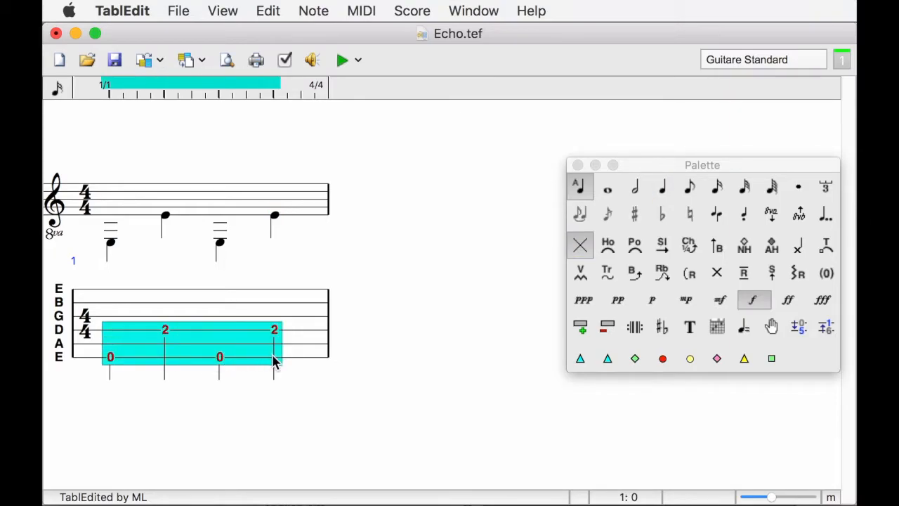
left_click(267, 10)
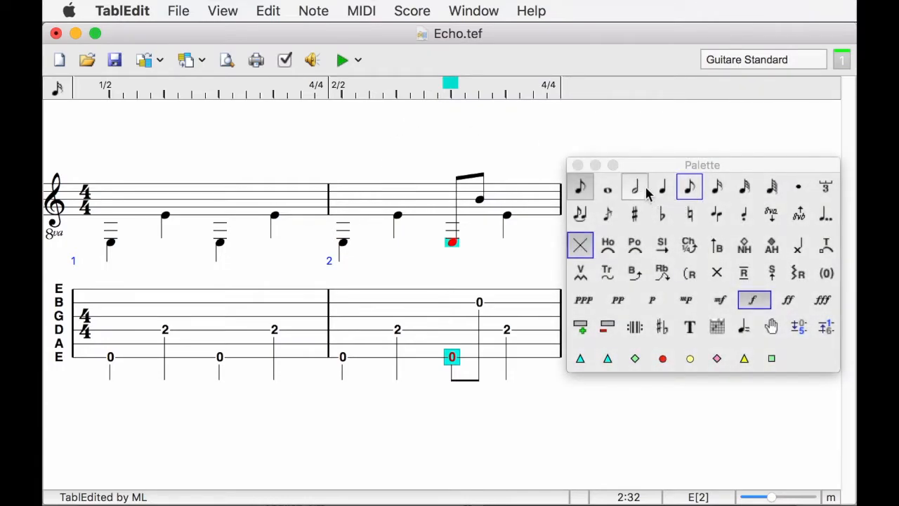
mouse_move(662, 187)
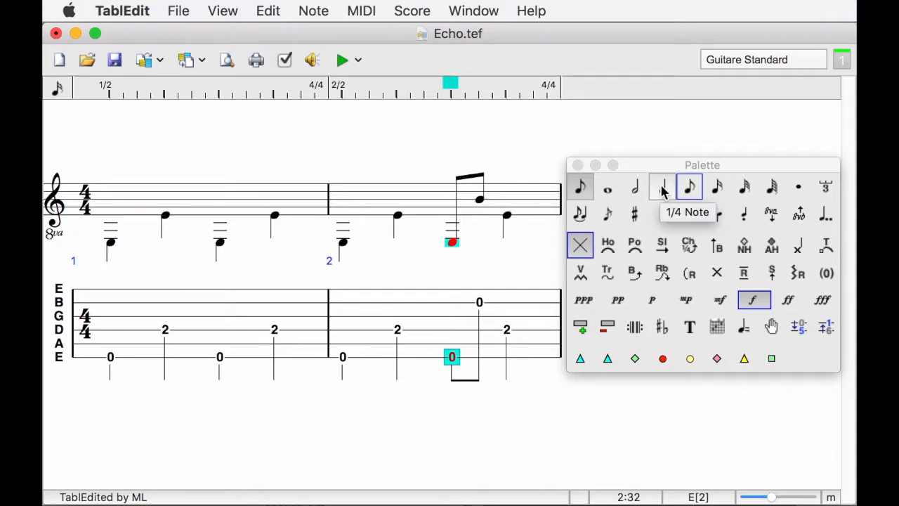
Step: Give measure 2's third-beat open E a quarter-note duration
left_click(661, 187)
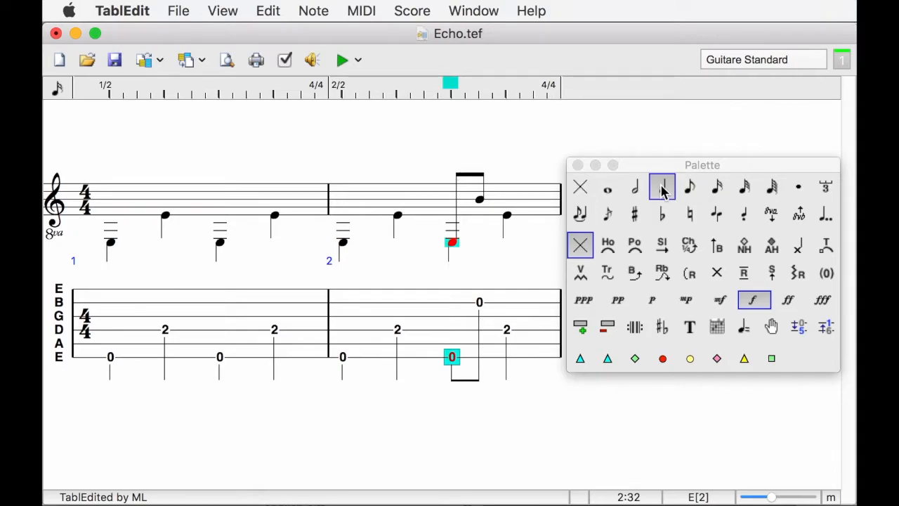
left_click(663, 187)
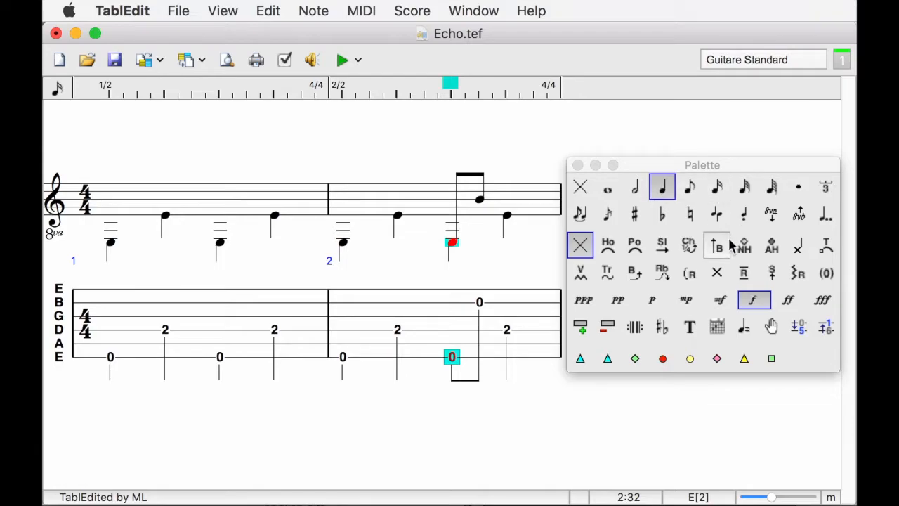
mouse_move(553, 329)
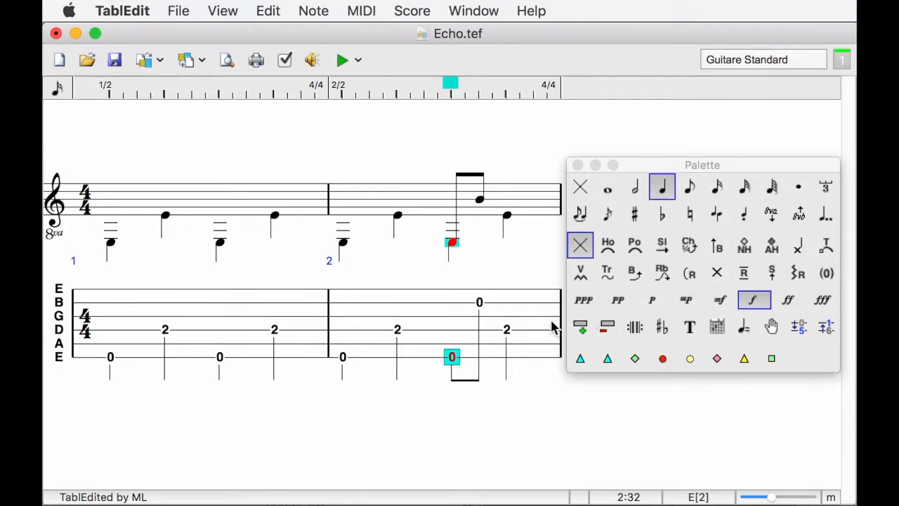
mouse_move(457, 323)
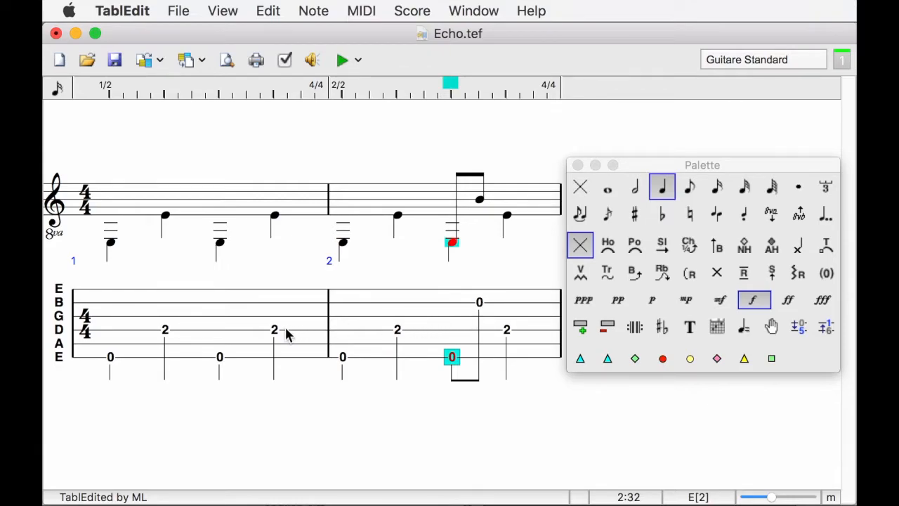
mouse_move(473, 363)
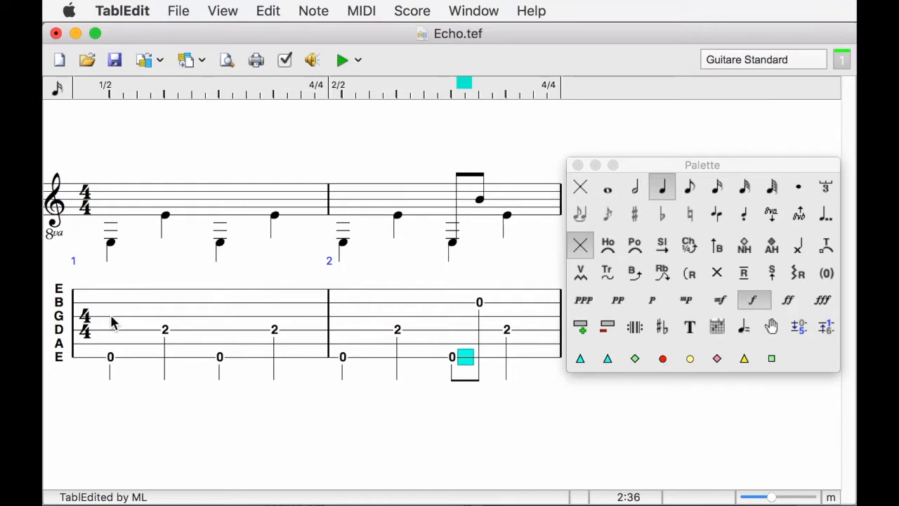
Step: Enter the measure 1 eighth triplet: G frets 3 and 4, then open B
left_click(109, 316)
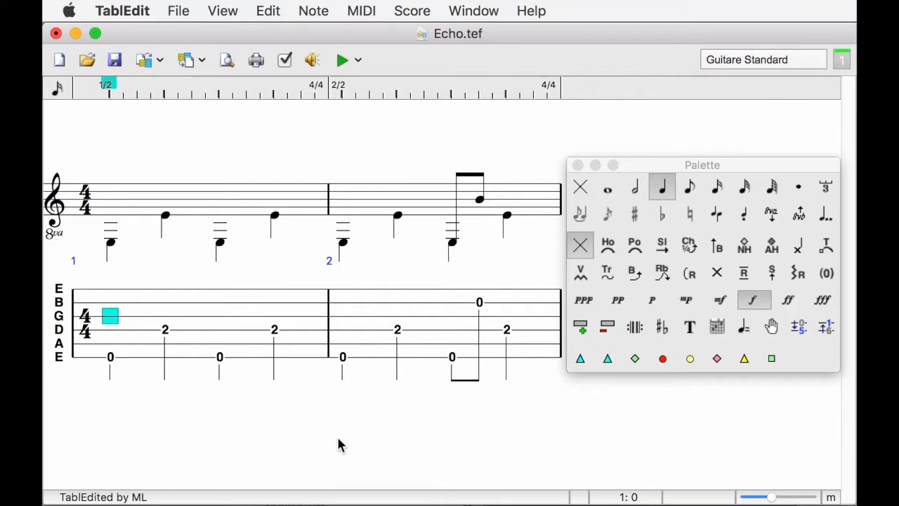
mouse_move(378, 330)
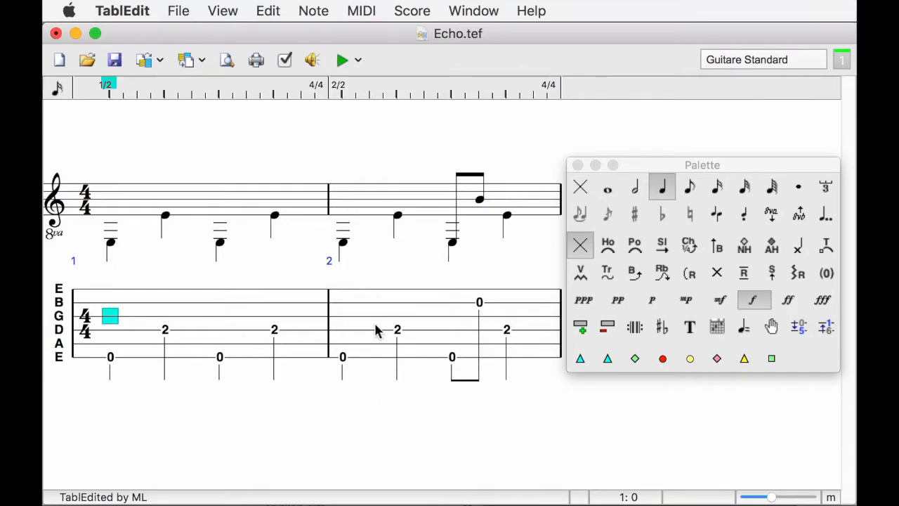
mouse_move(532, 378)
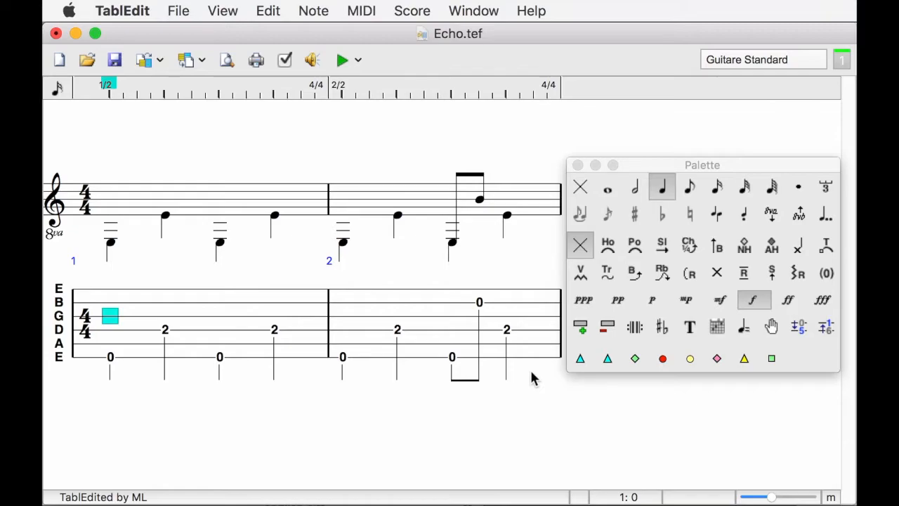
mouse_move(666, 187)
type("3")
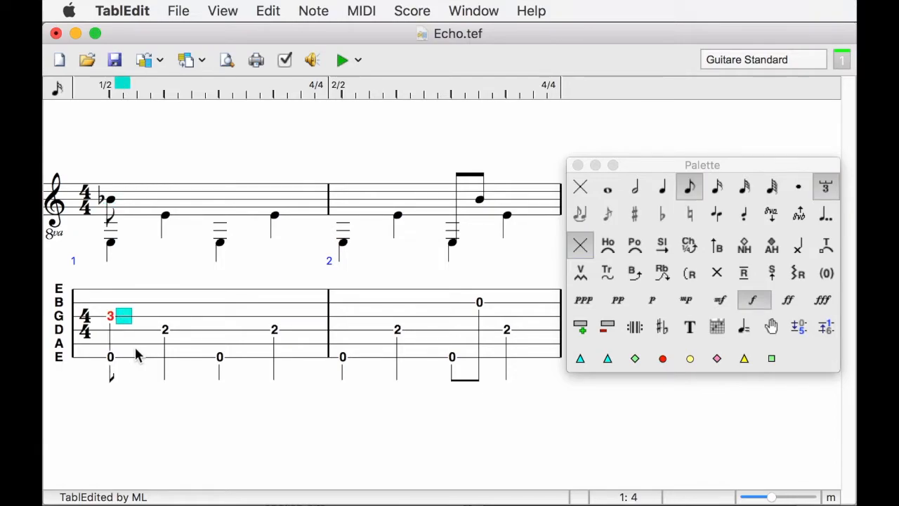
type("4")
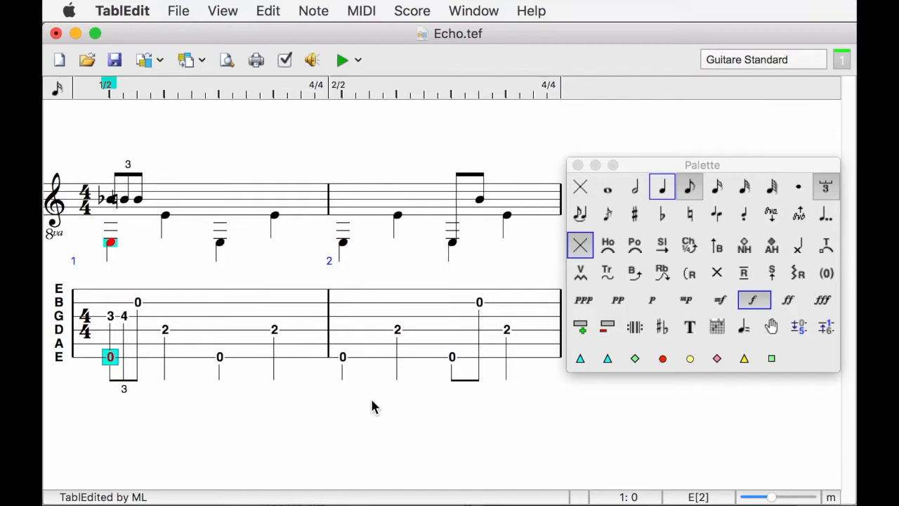
mouse_move(234, 337)
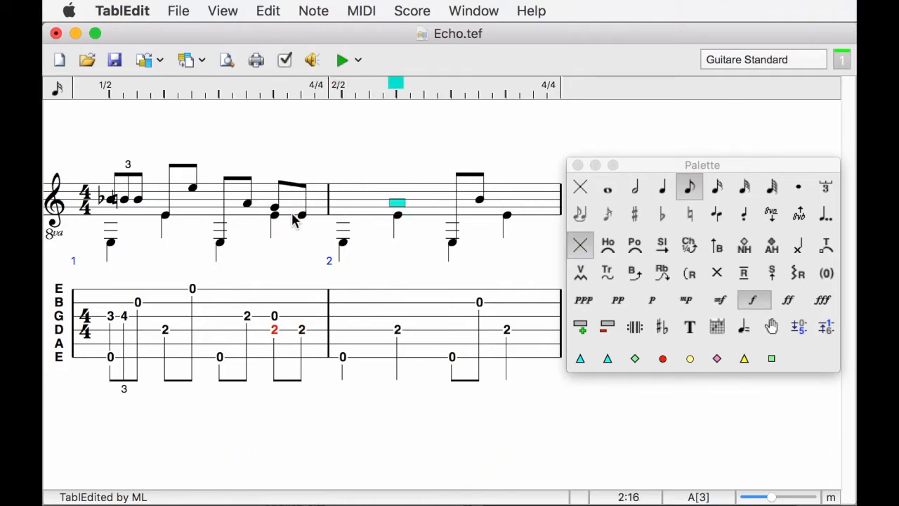
Step: Stack an open G quarter note on the D fret 2 at measure 2, beat 2
key("shift+g")
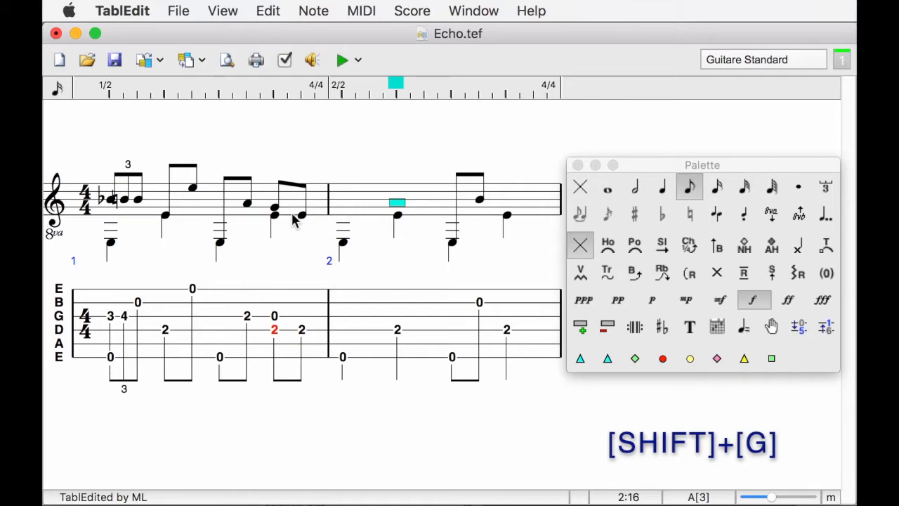
key("shift+g")
type("0")
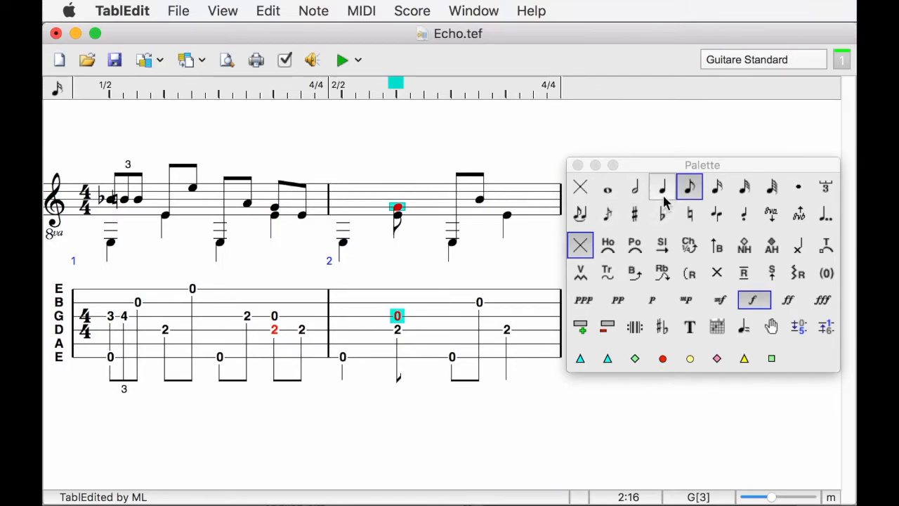
mouse_move(662, 187)
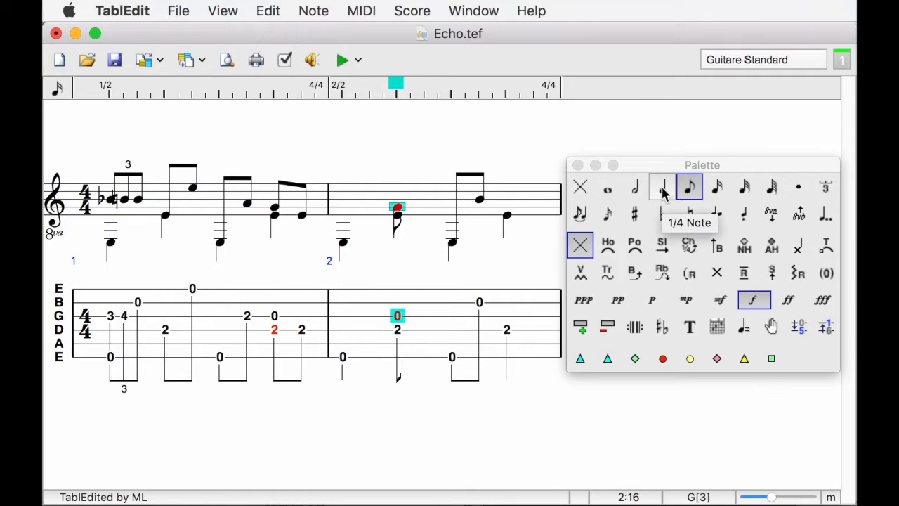
left_click(662, 187)
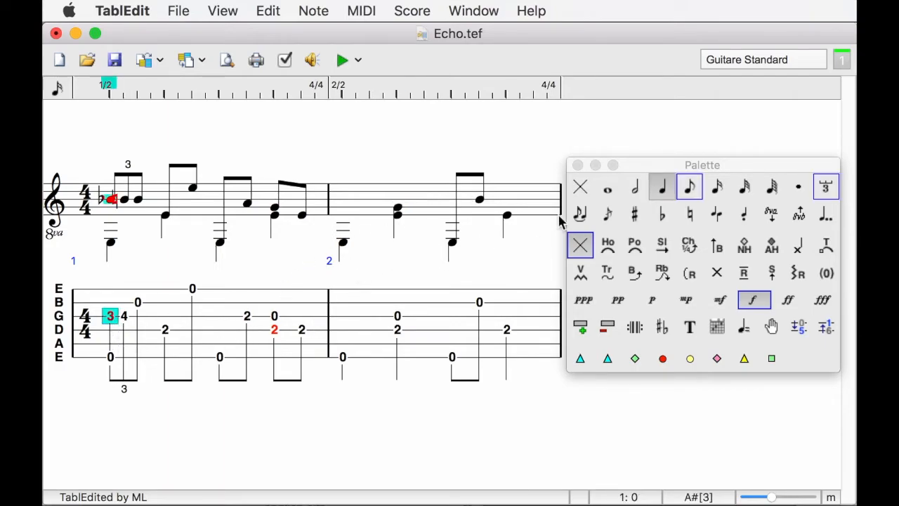
mouse_move(663, 245)
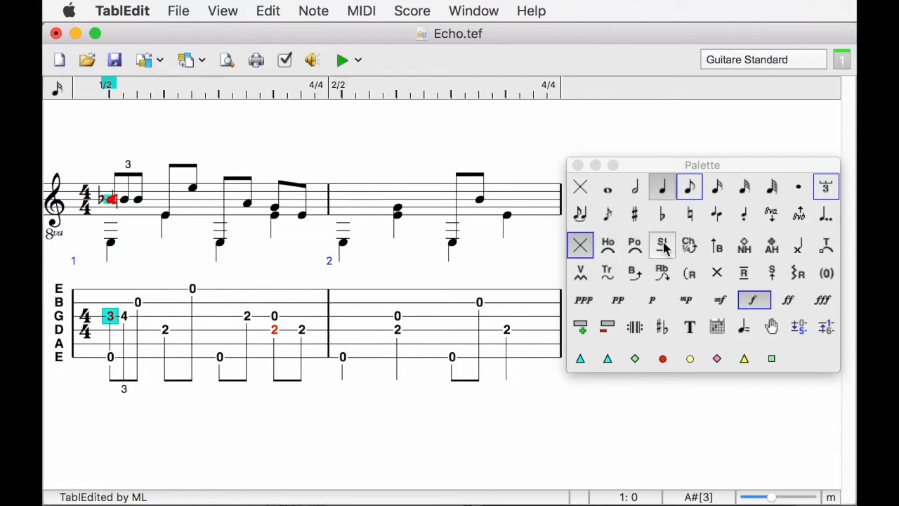
Step: Add a slide from fret 3 to 4 and a brush on measure 2's chord
left_click(662, 245)
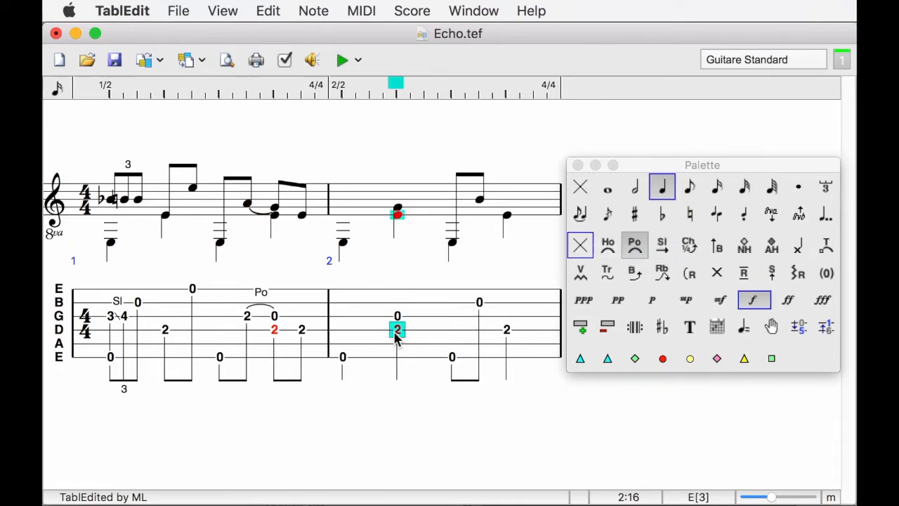
left_click(716, 245)
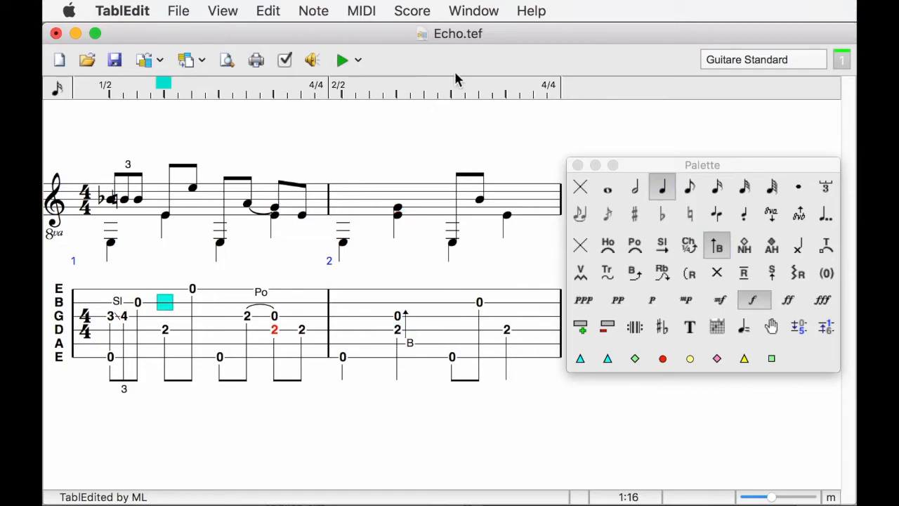
mouse_move(341, 60)
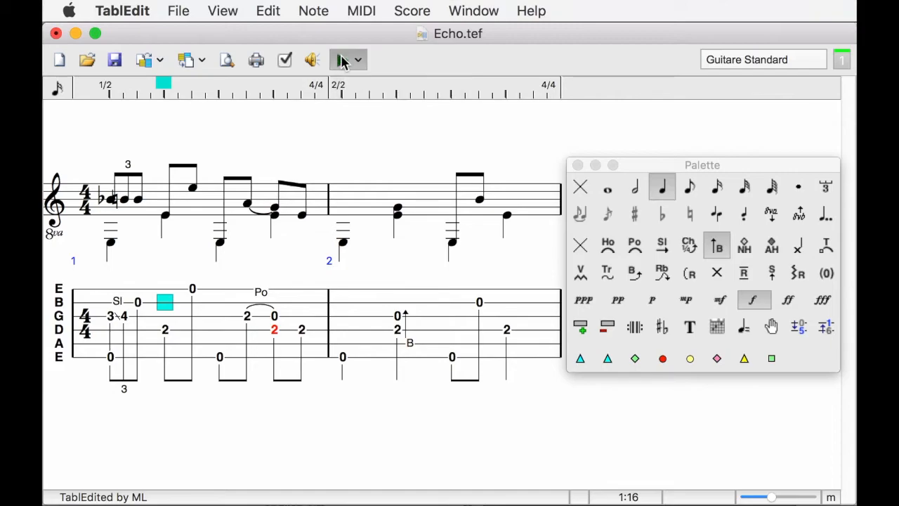
left_click(342, 59)
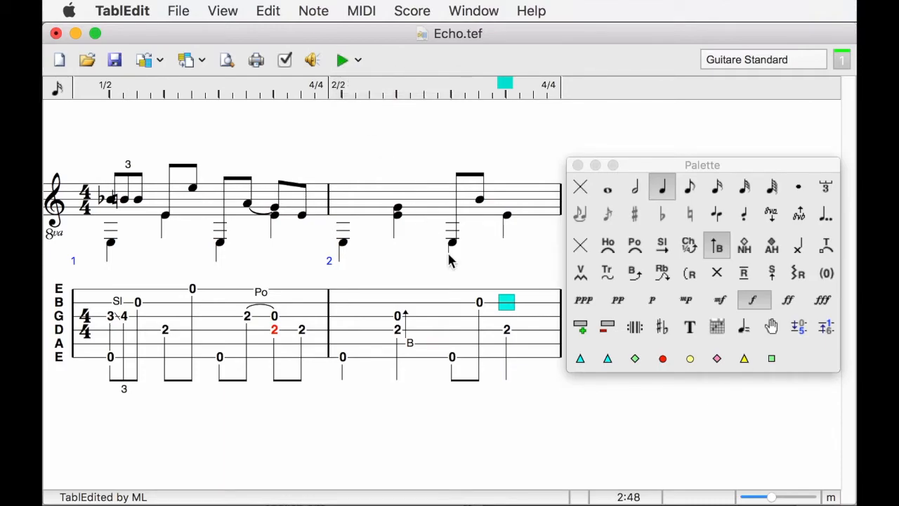
mouse_move(474, 312)
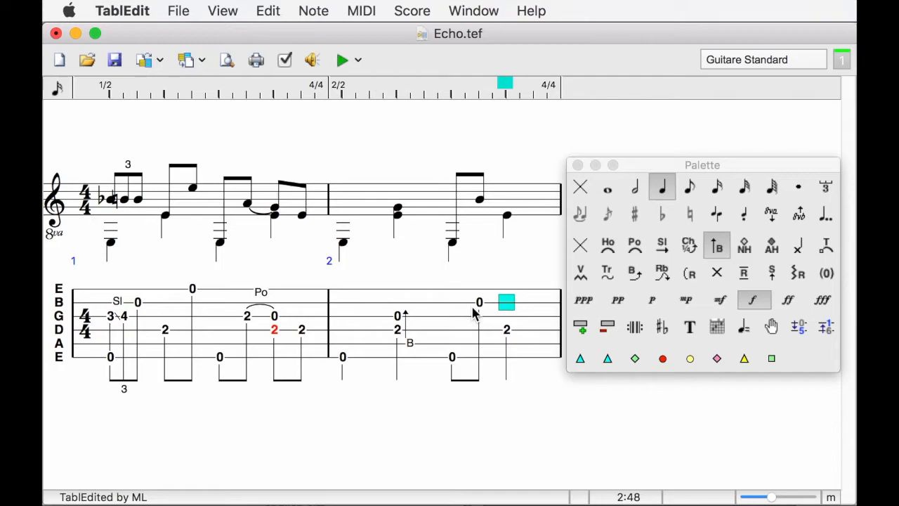
mouse_move(451, 224)
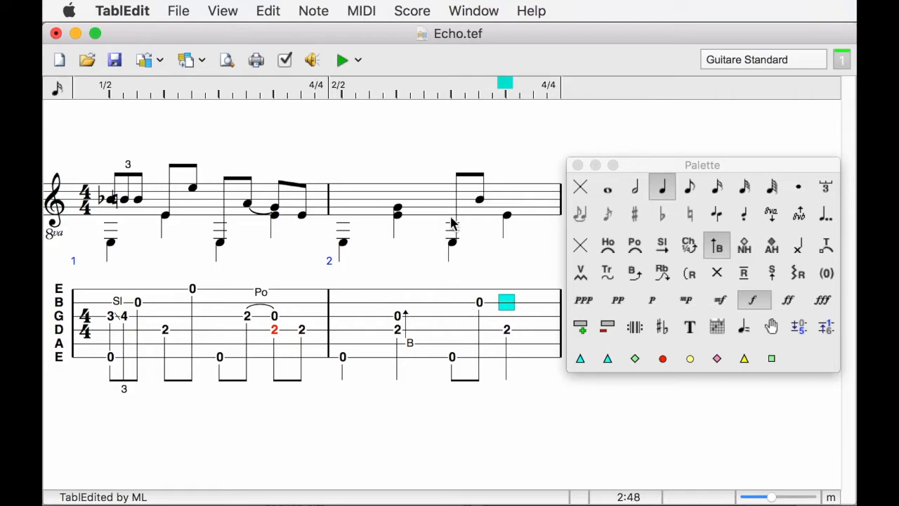
mouse_move(188, 196)
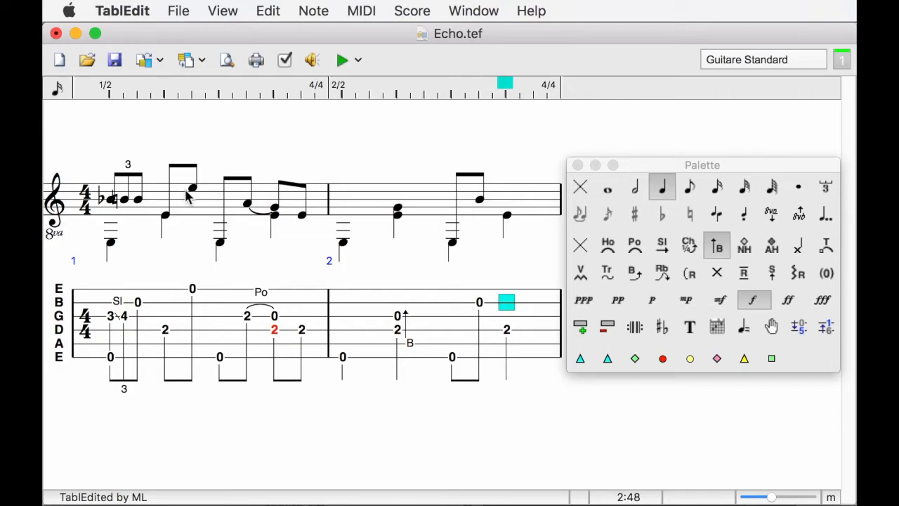
mouse_move(470, 210)
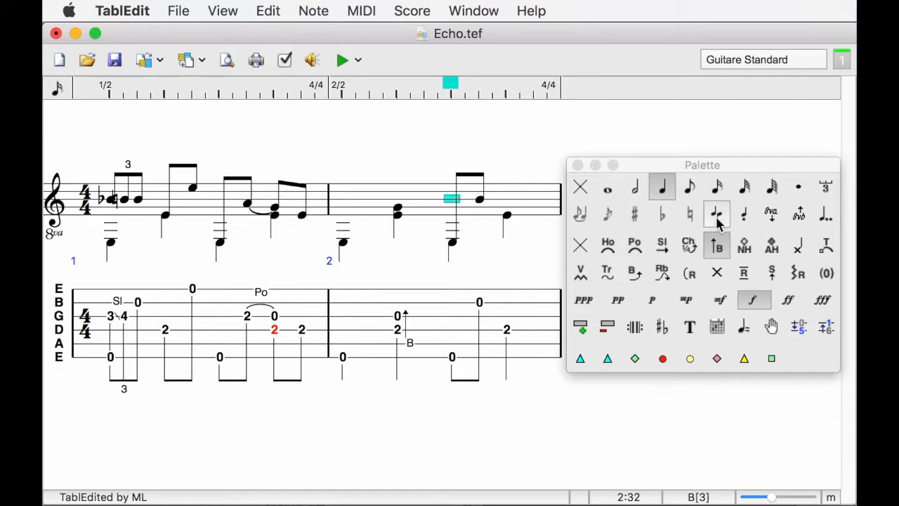
Step: Switch the Palette to rest entry for the upper-voice eighth rests
left_click(689, 187)
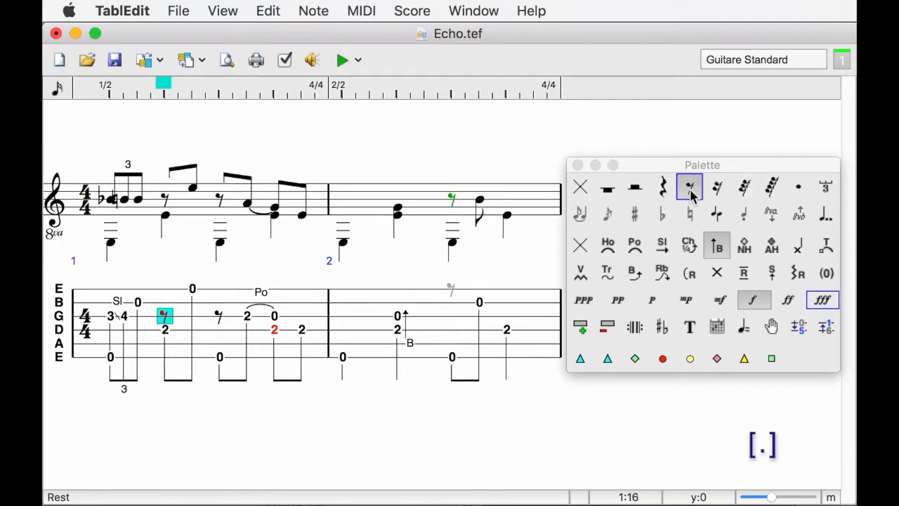
mouse_move(307, 135)
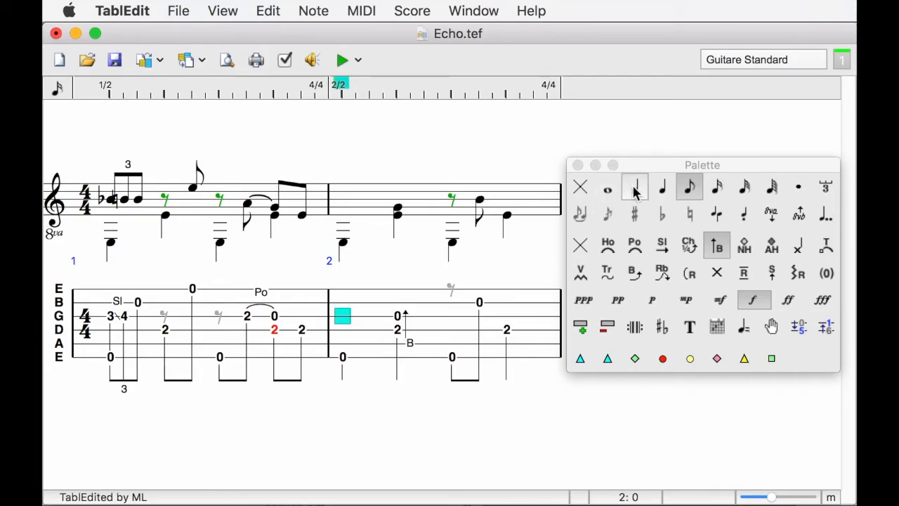
Step: Apply half-note and quarter-note values to the rest at measure 2's start
left_click(634, 186)
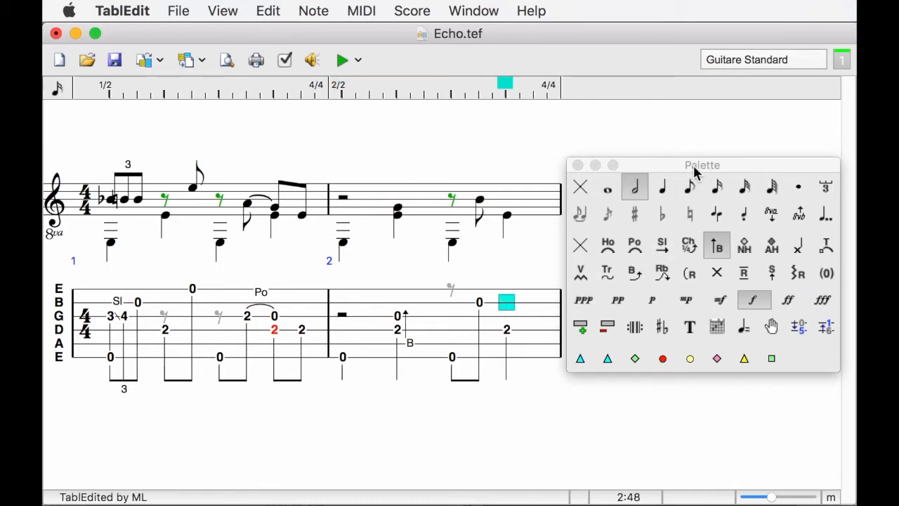
left_click(663, 187)
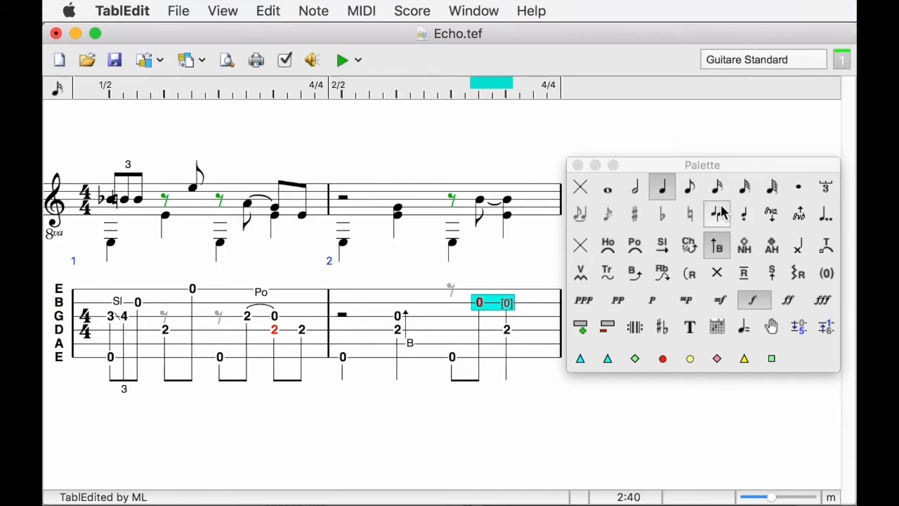
Step: Tie measure 2's open B-string note into the following beat
left_click(716, 214)
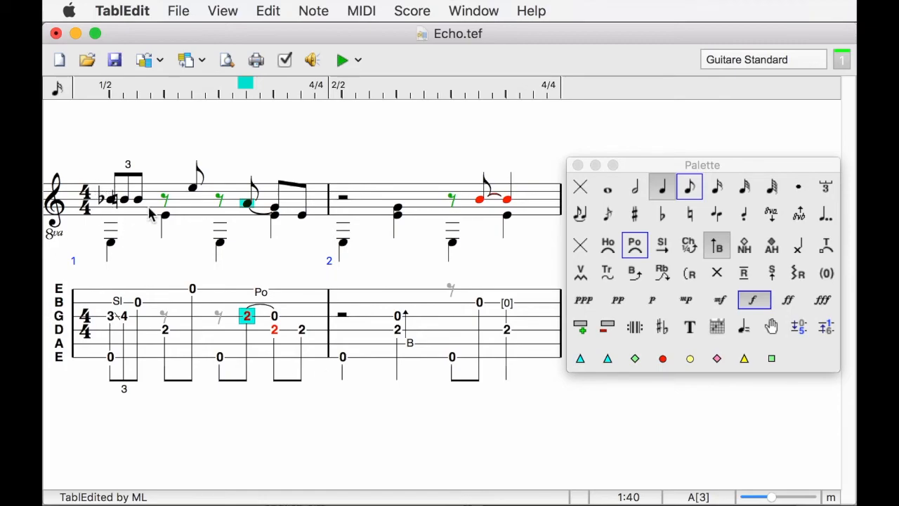
mouse_move(114, 322)
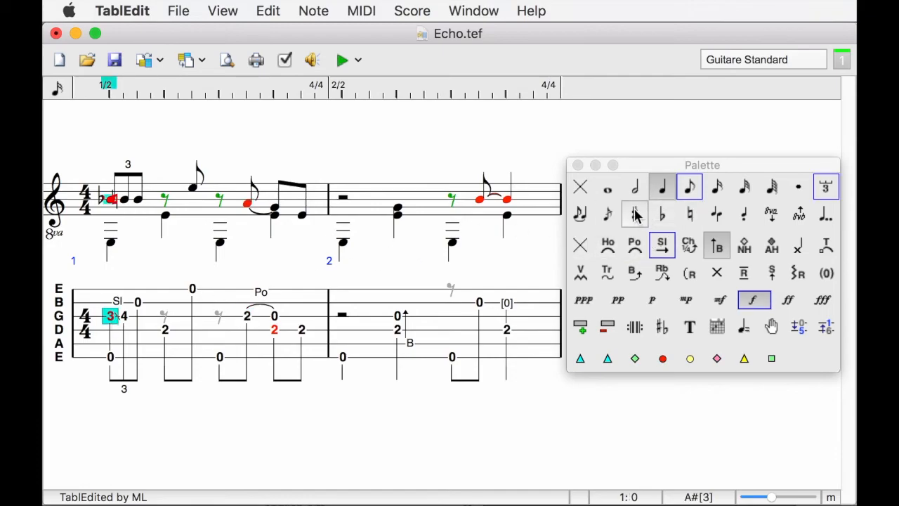
mouse_move(634, 214)
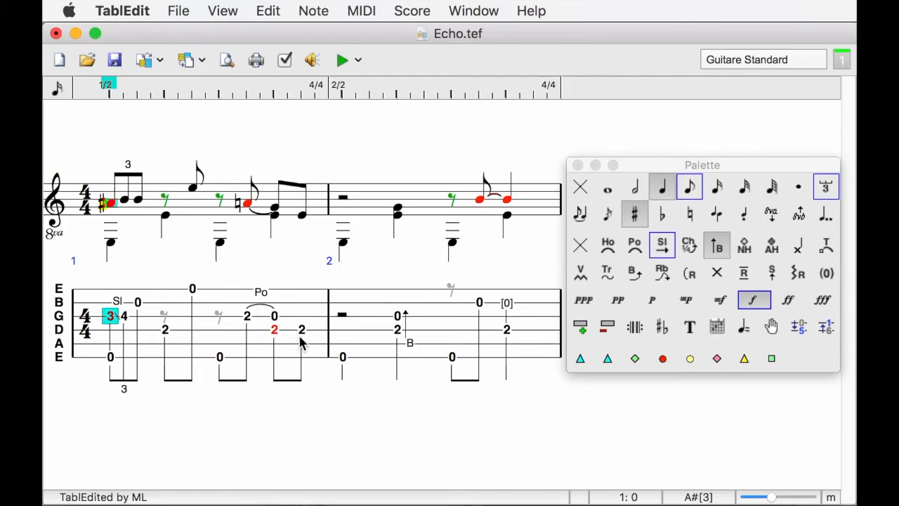
mouse_move(312, 346)
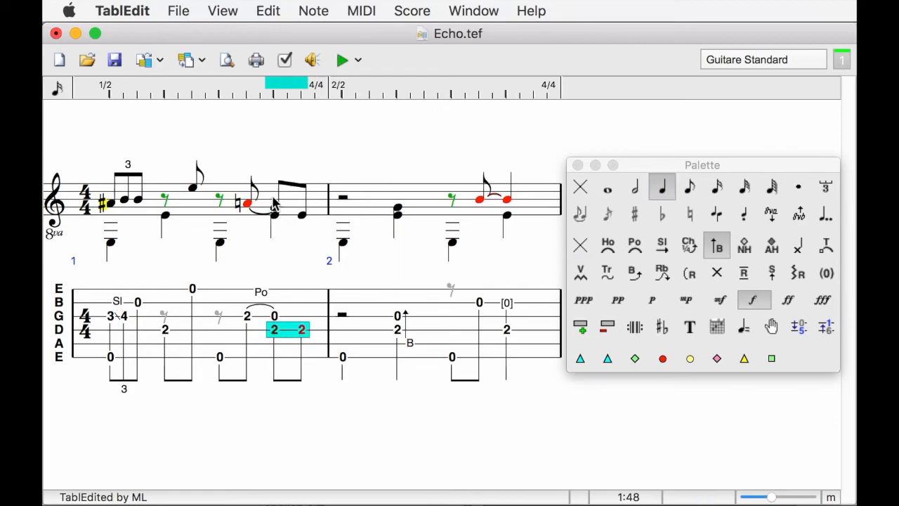
mouse_move(354, 219)
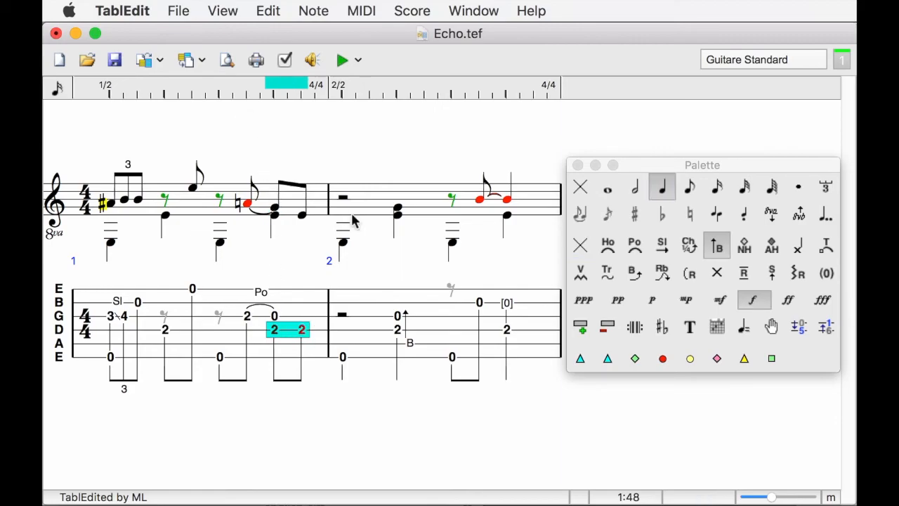
mouse_move(672, 221)
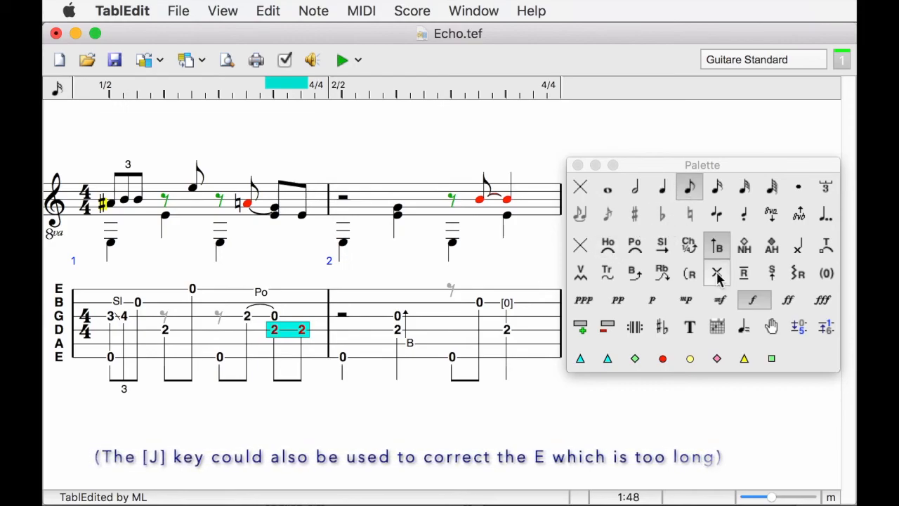
Step: Move measure 1's closing D-string eighths to the lower voice and make open G a quarter
key("z")
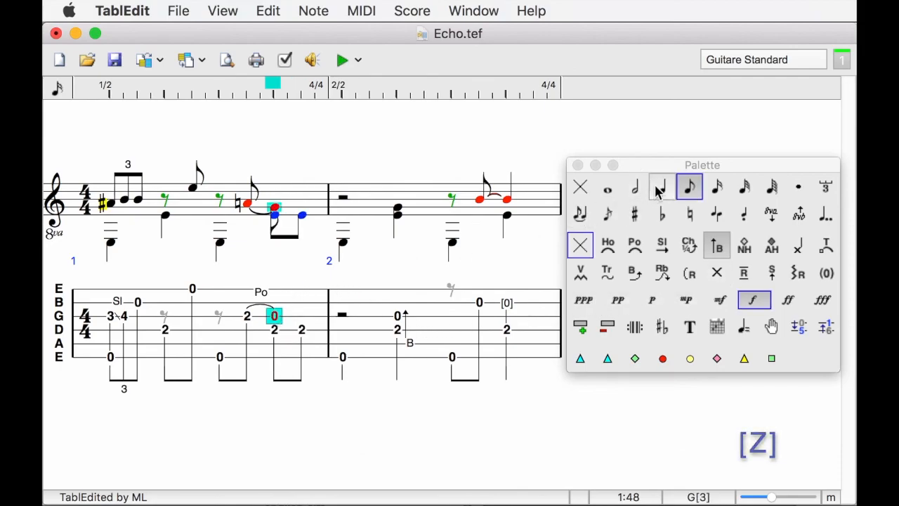
left_click(662, 187)
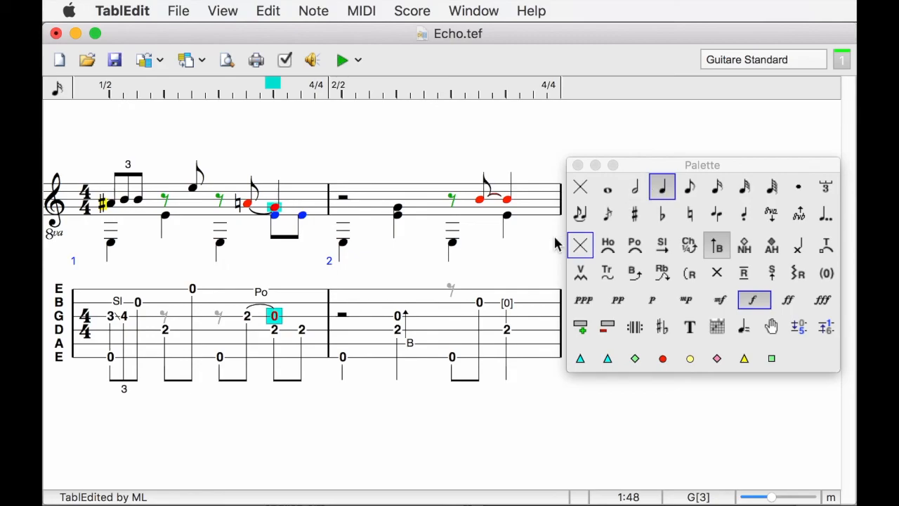